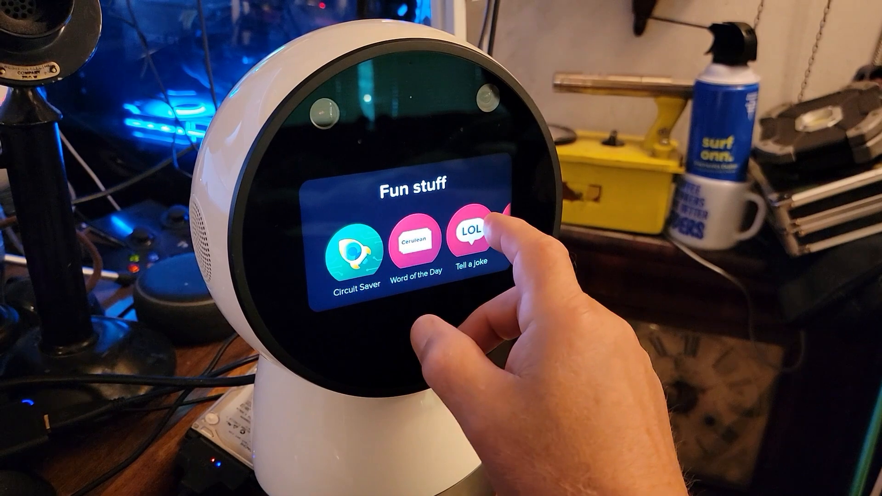
{"action": "left_click", "coordinate": [417, 236]}
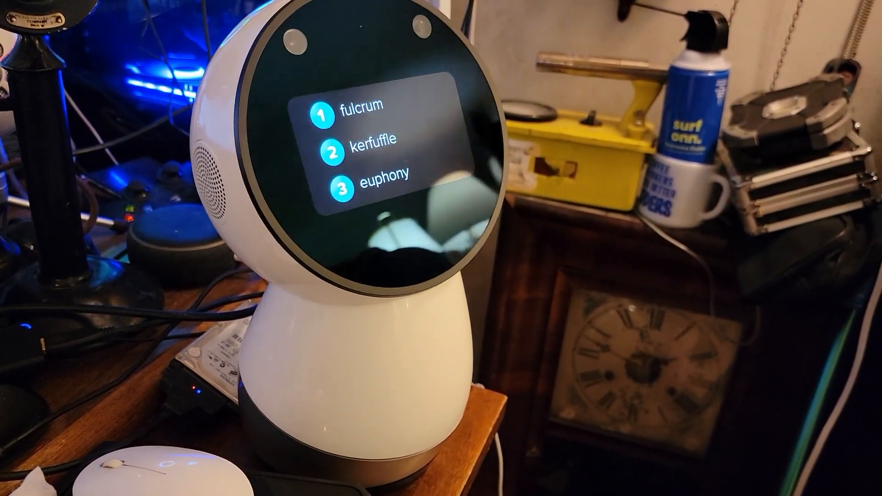